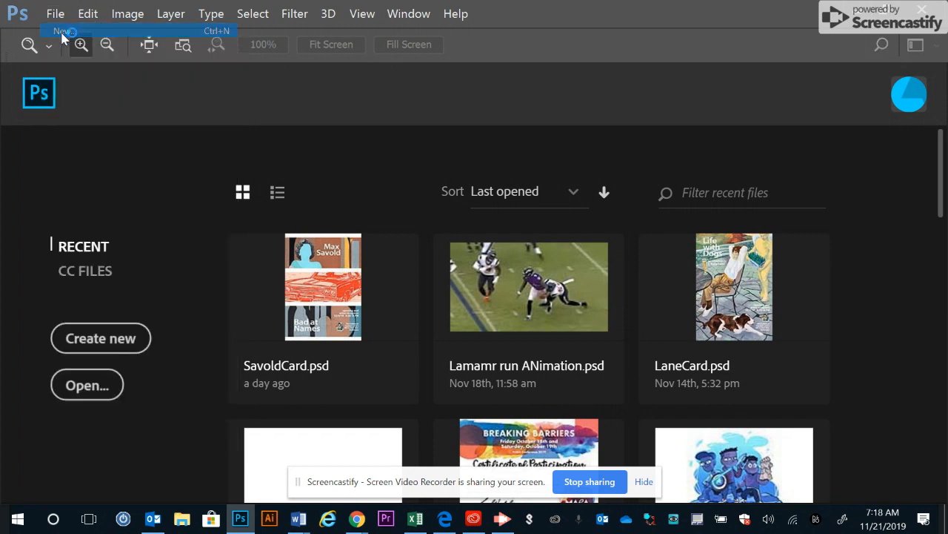
Start a new document and show the Film & Video presets for HDTV 1080p.
{"action": "left_click", "coordinate": [62, 30]}
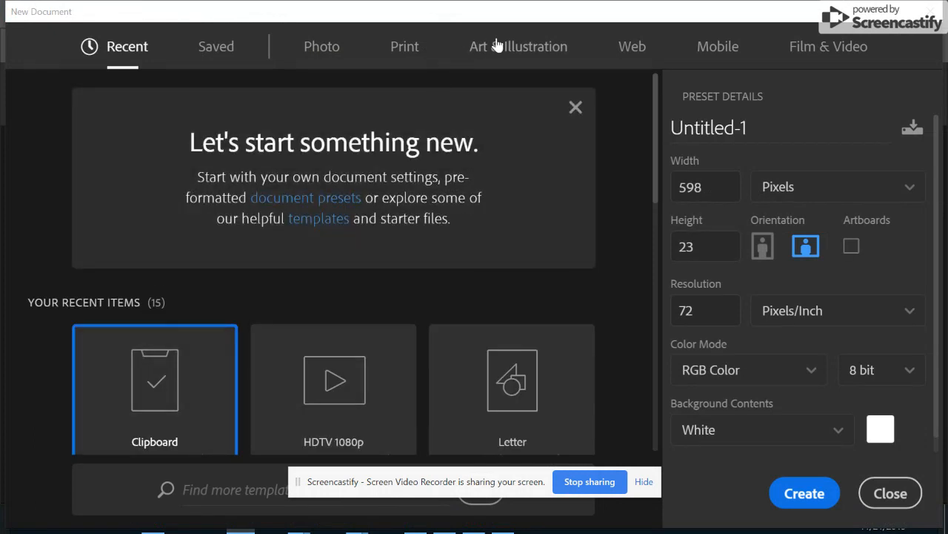
{"action": "left_click", "coordinate": [828, 46]}
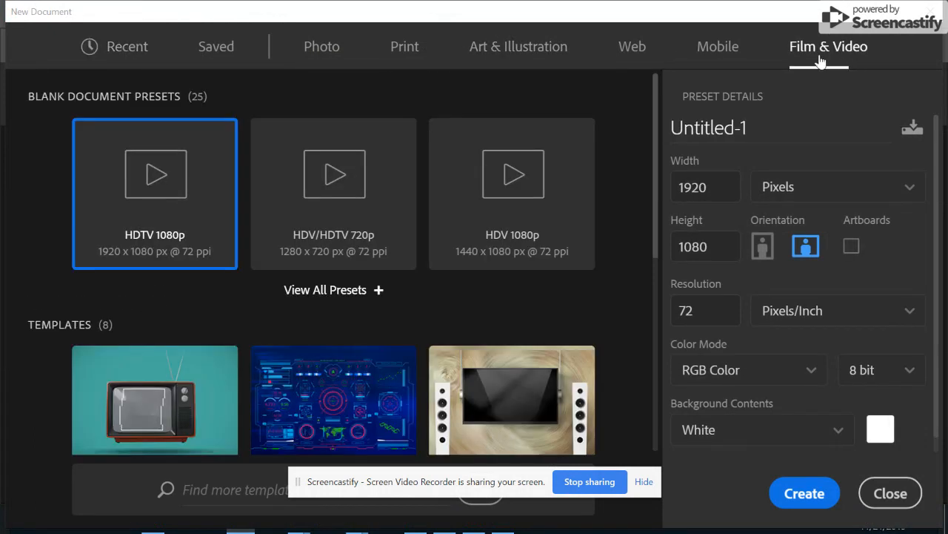
{"action": "mouse_move", "coordinate": [163, 234]}
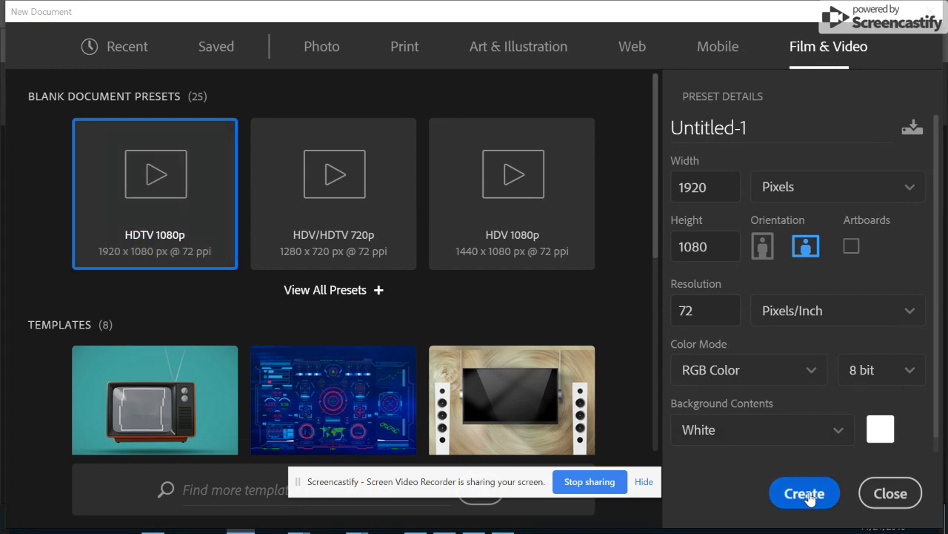
{"action": "mouse_move", "coordinate": [154, 251]}
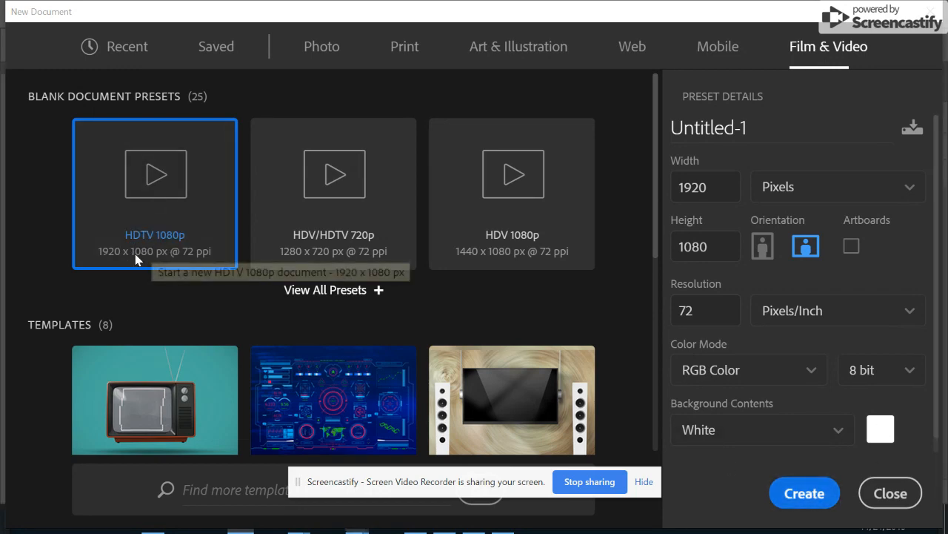
Create the 1920 × 1080 HDTV document and set its Timeline to frame animation.
{"action": "left_click", "coordinate": [804, 492]}
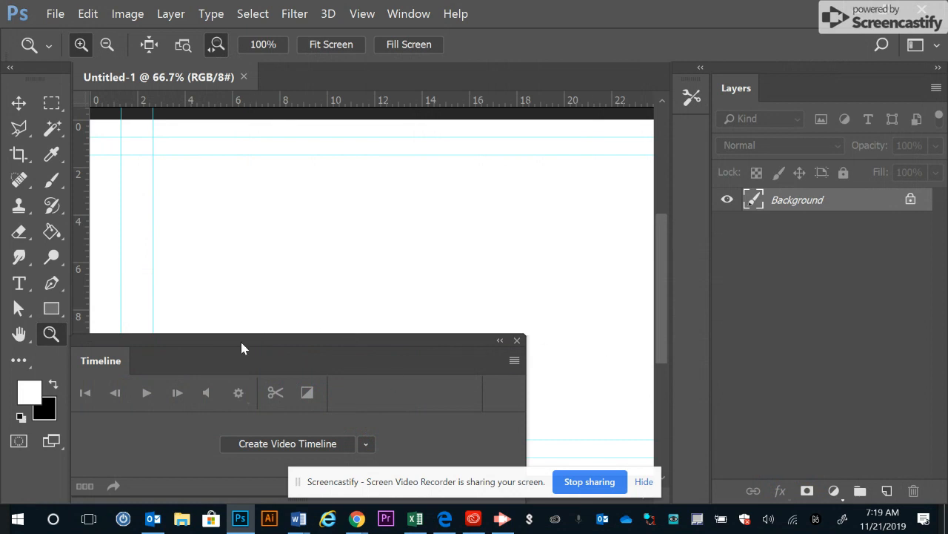
{"action": "mouse_move", "coordinate": [259, 431]}
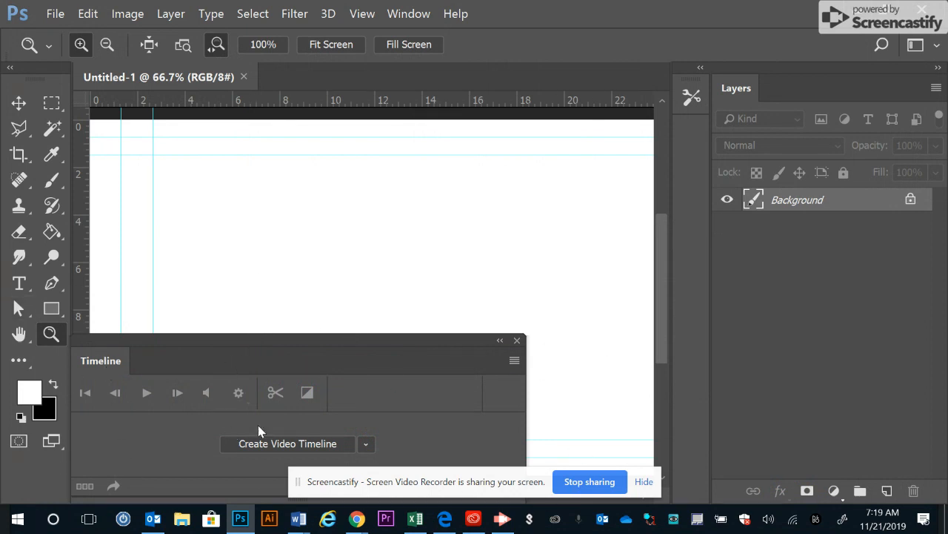
{"action": "left_click", "coordinate": [364, 443]}
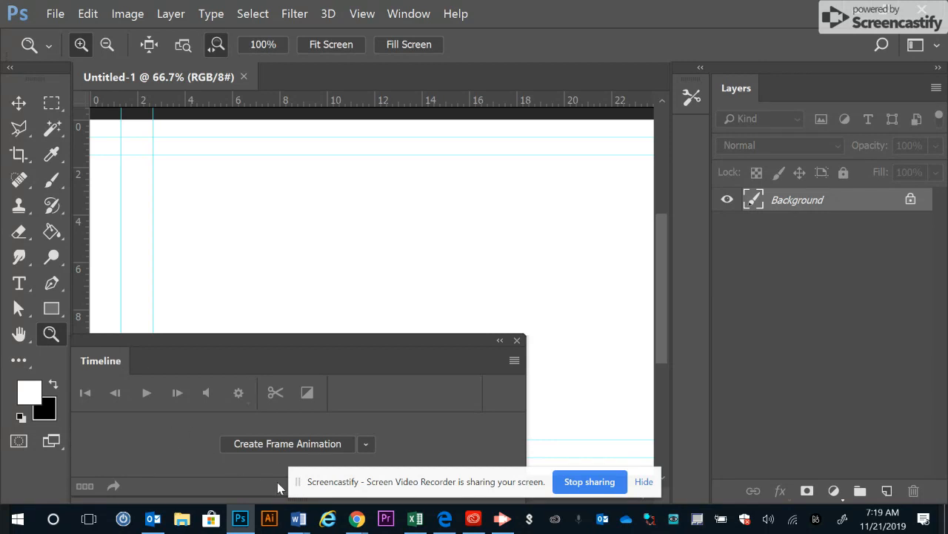
{"action": "mouse_move", "coordinate": [308, 445]}
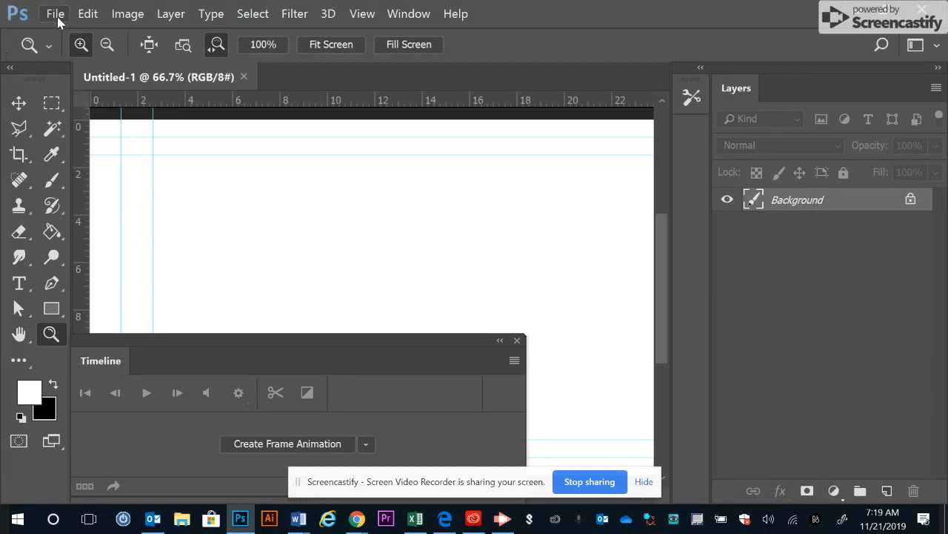
{"action": "left_click", "coordinate": [55, 14]}
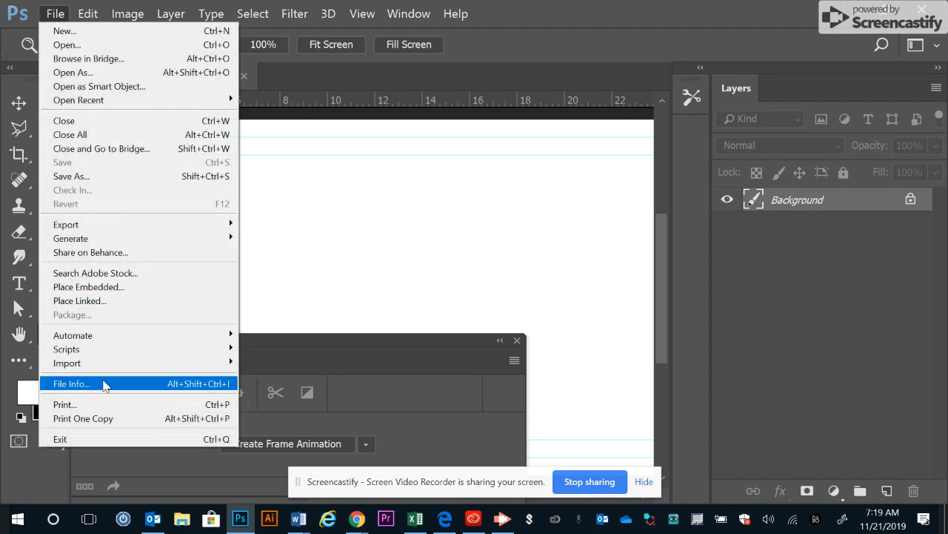
{"action": "mouse_move", "coordinate": [67, 361]}
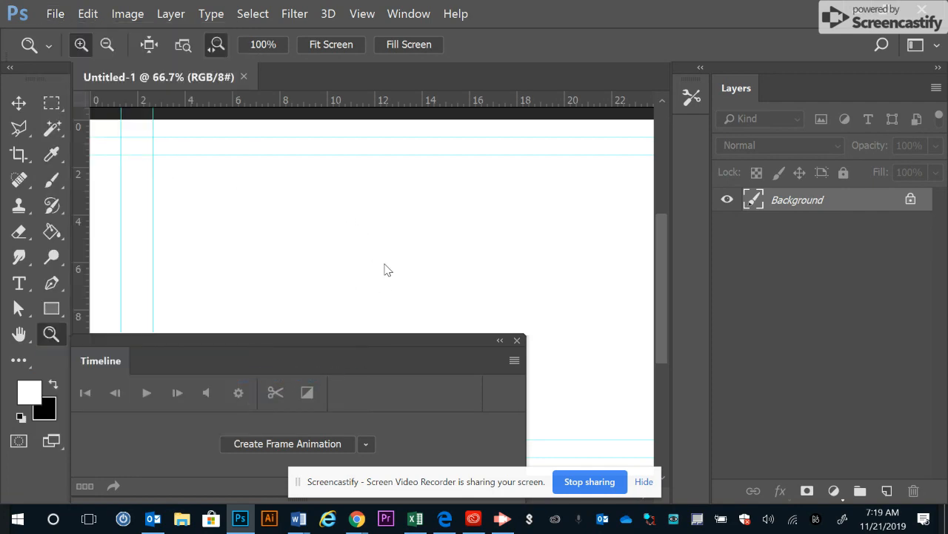
Begin Video Frames to Layers import and reach the personal folder on the students drive.
{"action": "left_click", "coordinate": [55, 14]}
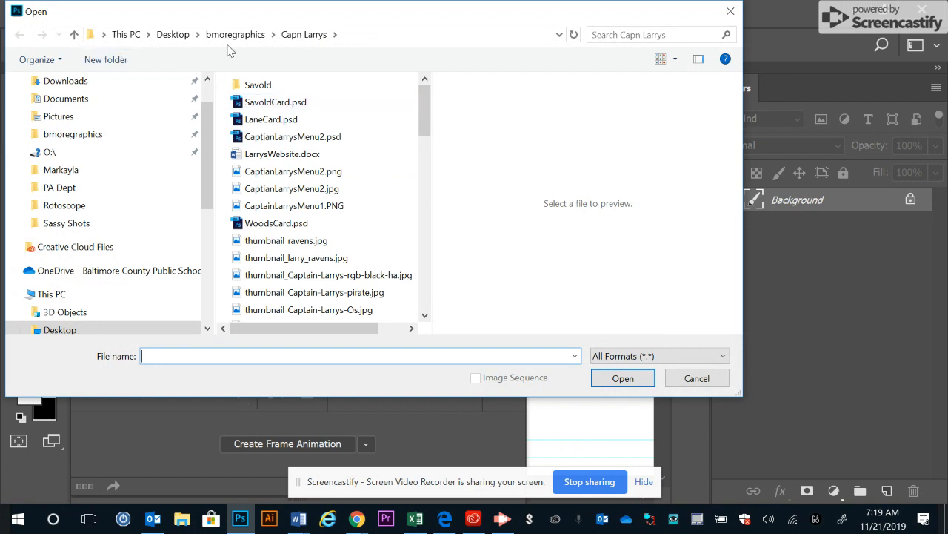
{"action": "left_click", "coordinate": [50, 294]}
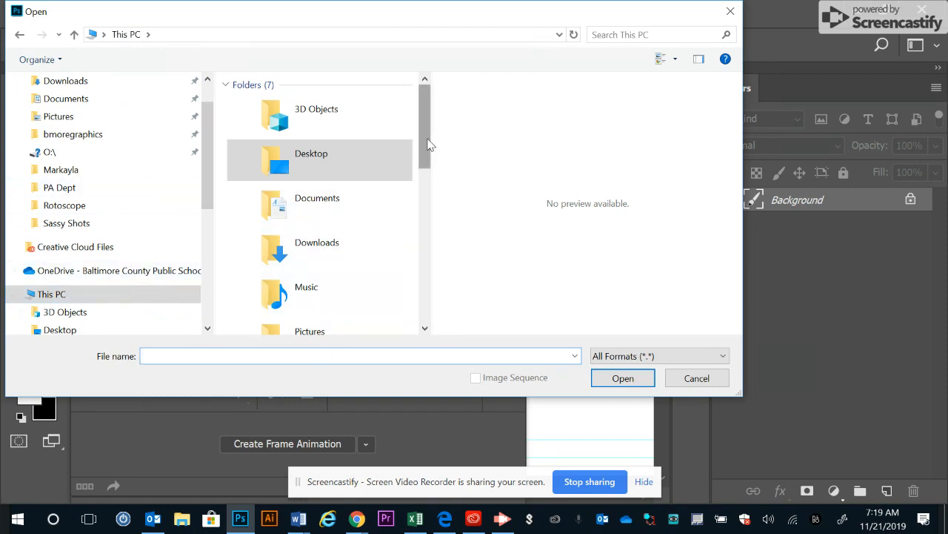
{"action": "scroll", "scroll_direction": "down", "scroll_amount": 3}
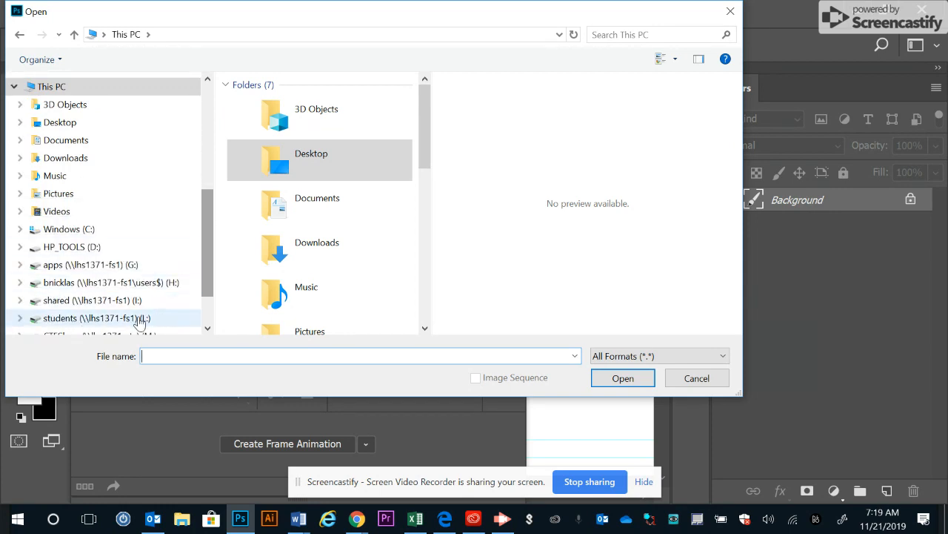
{"action": "double_click", "coordinate": [96, 317]}
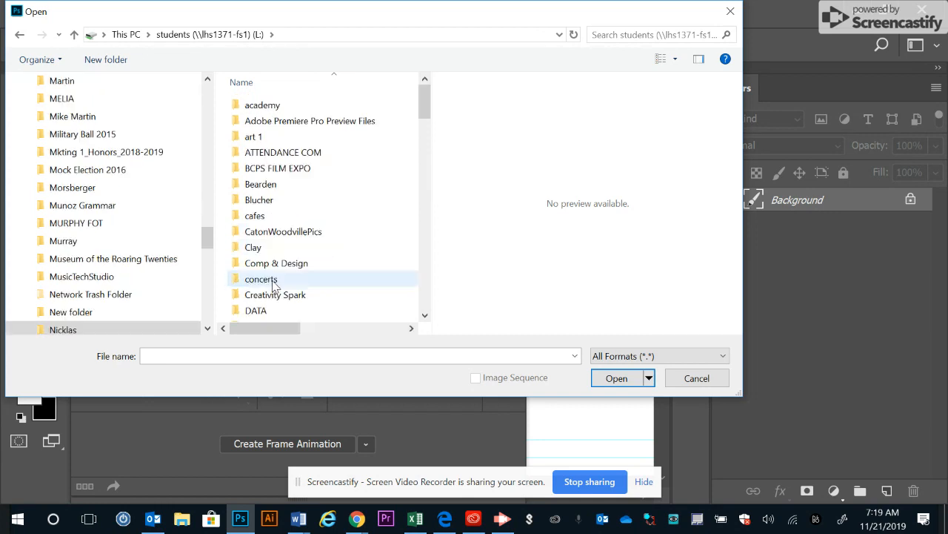
{"action": "double_click", "coordinate": [63, 329]}
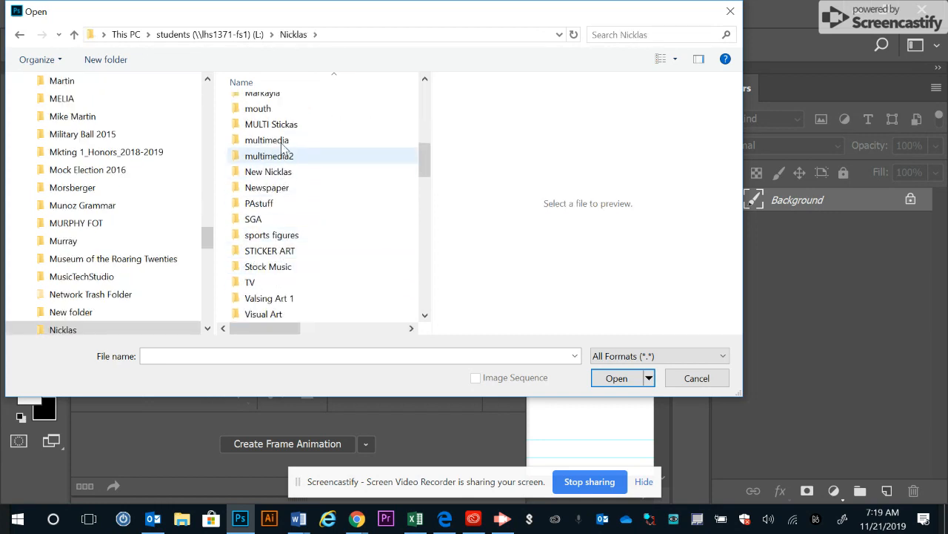
Go into the multimedia folder's Rotoscope subfolder to find the video clip.
{"action": "double_click", "coordinate": [267, 139]}
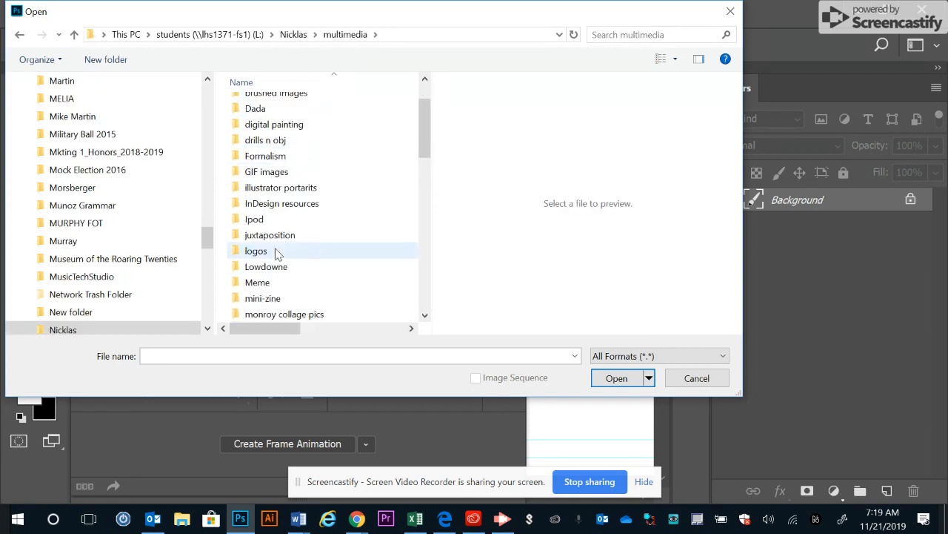
{"action": "scroll", "scroll_direction": "down", "scroll_amount": 3}
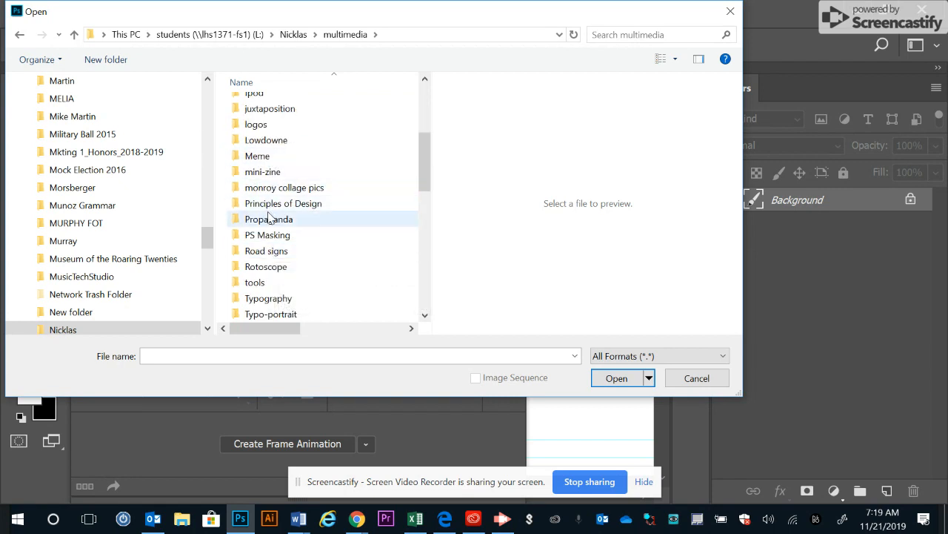
{"action": "left_click", "coordinate": [266, 267]}
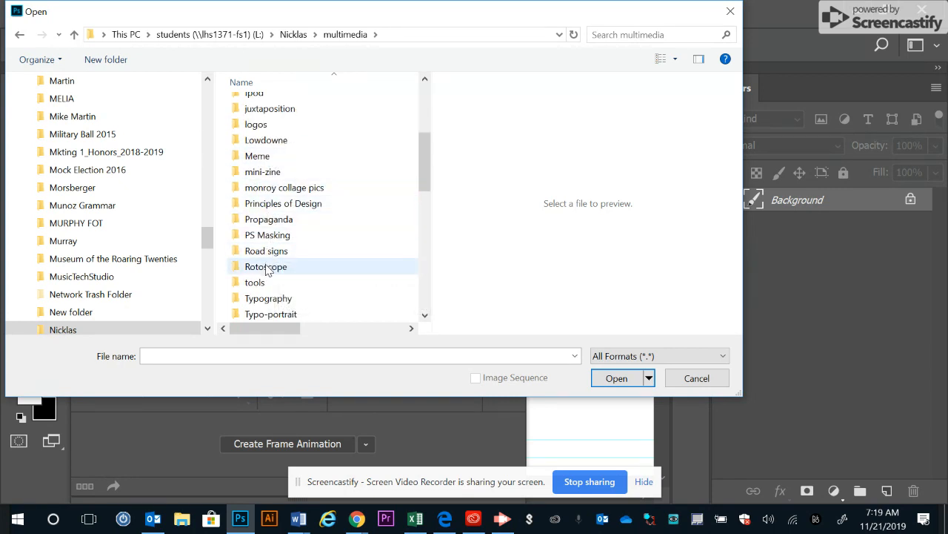
{"action": "left_click", "coordinate": [696, 378]}
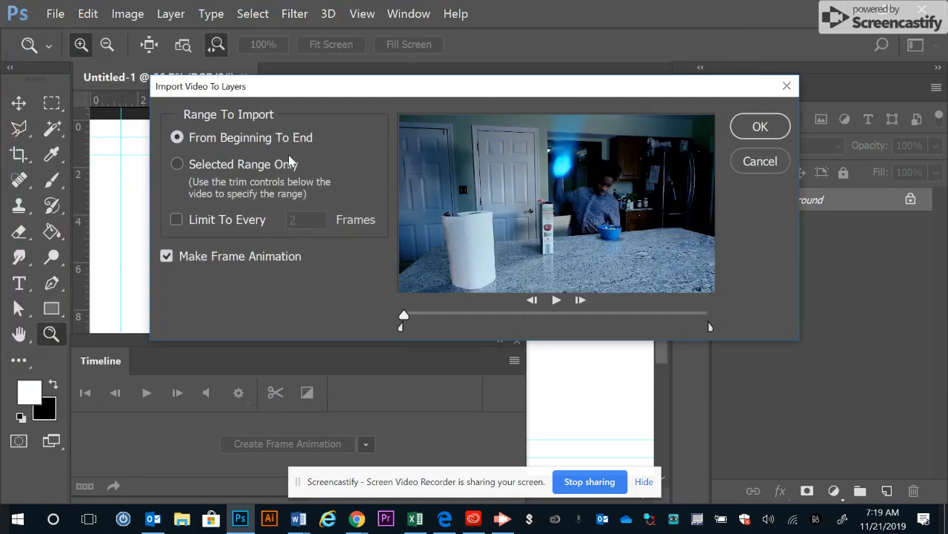
{"action": "mouse_move", "coordinate": [344, 235]}
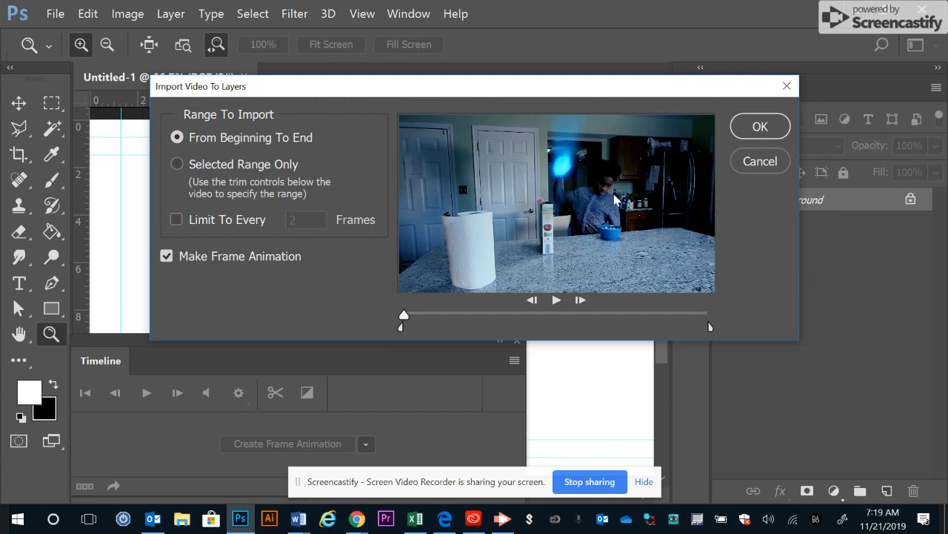
{"action": "mouse_move", "coordinate": [134, 187]}
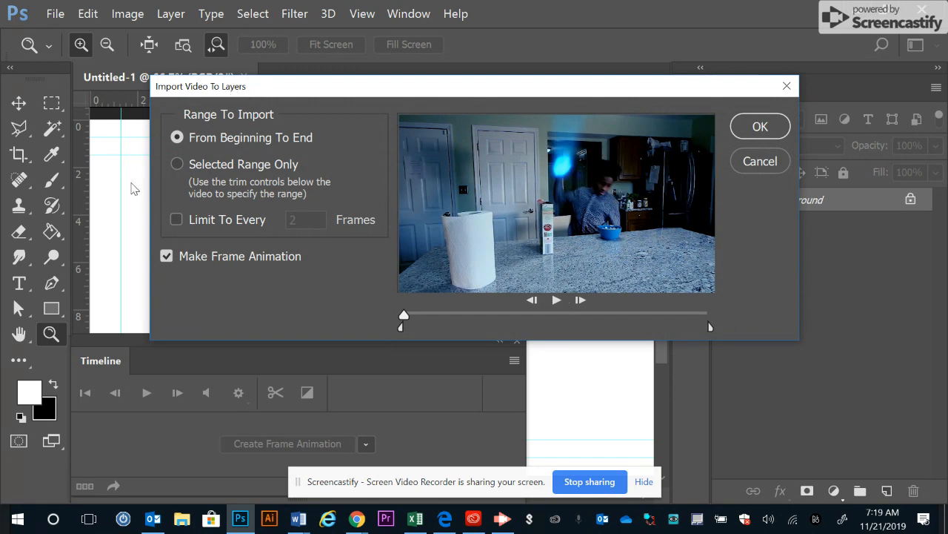
Import the whole clip as layers, limited to every 3rd frame, as a frame animation.
{"action": "left_click", "coordinate": [177, 219]}
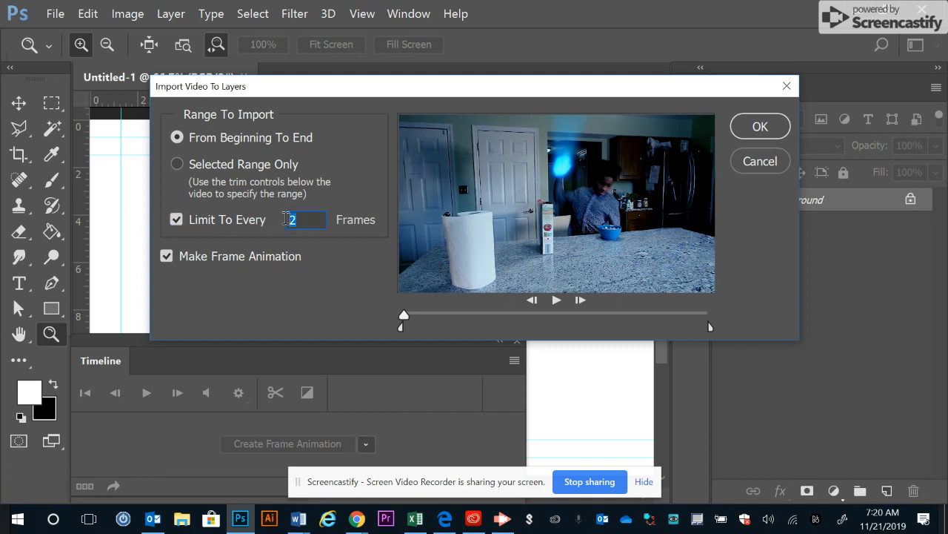
{"action": "type", "text": "3"}
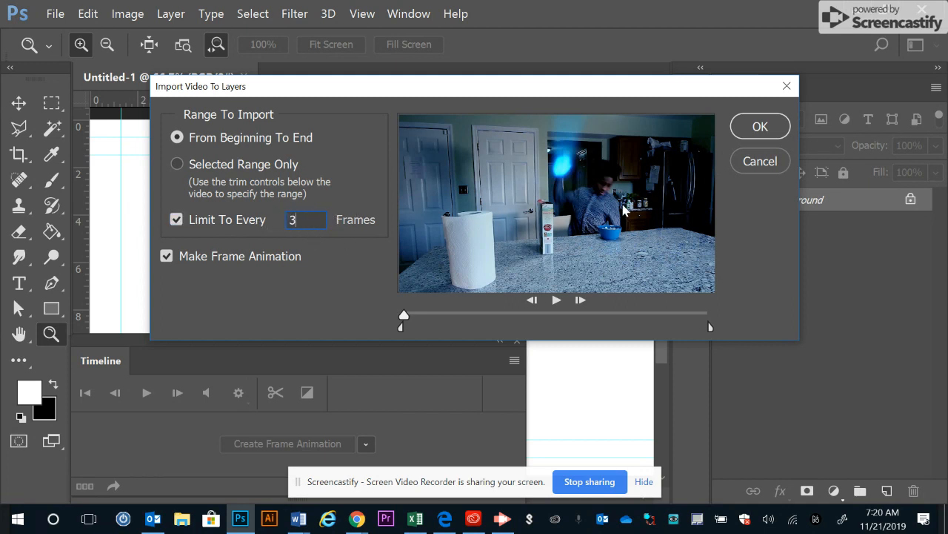
{"action": "mouse_move", "coordinate": [461, 217]}
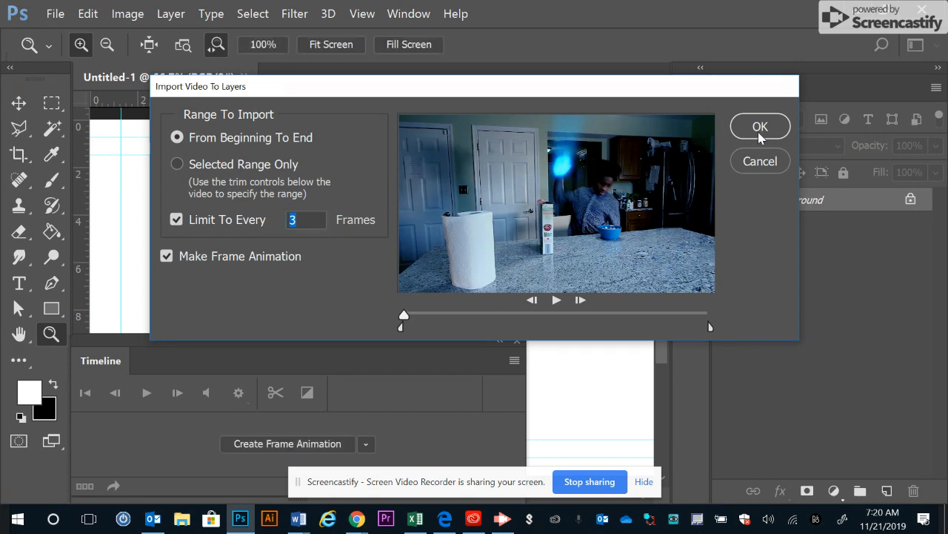
{"action": "left_click", "coordinate": [761, 126]}
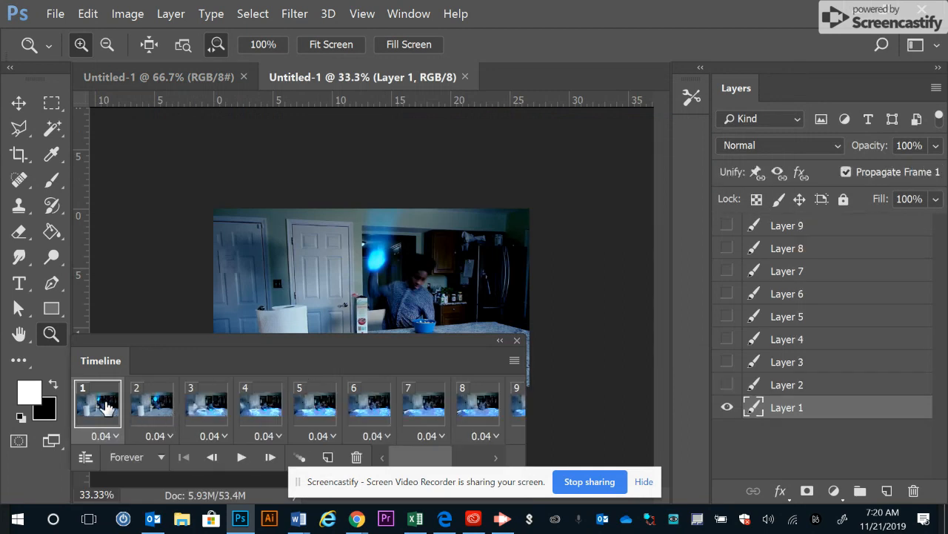
{"action": "left_click", "coordinate": [260, 406]}
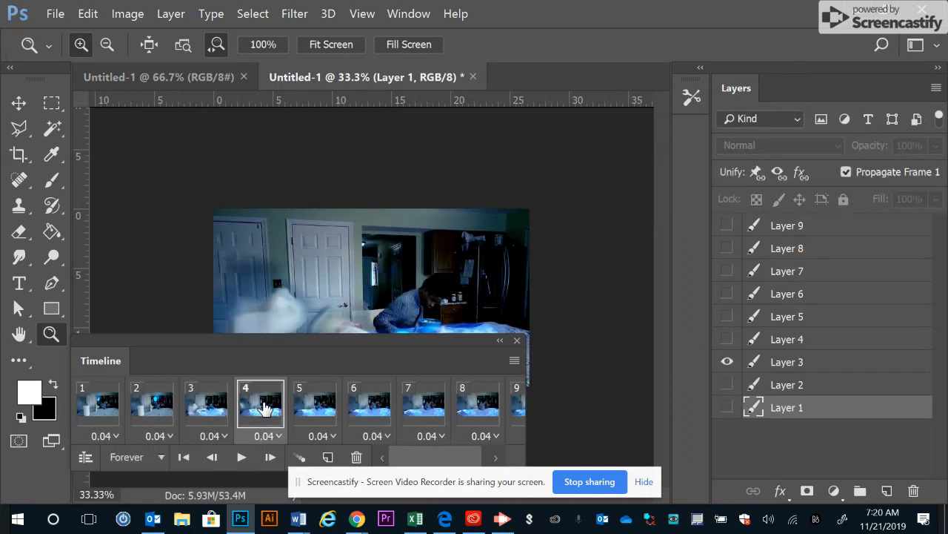
{"action": "left_click", "coordinate": [369, 406]}
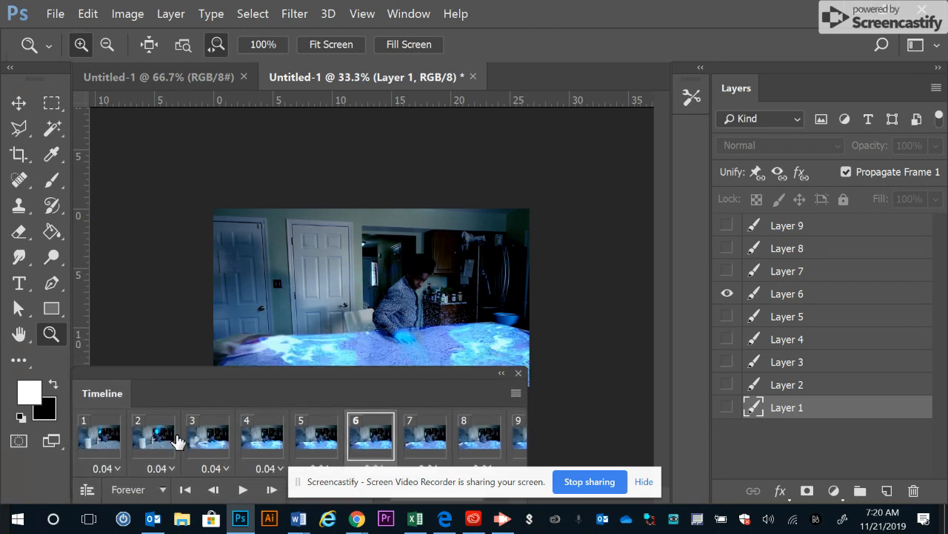
{"action": "left_click", "coordinate": [409, 13]}
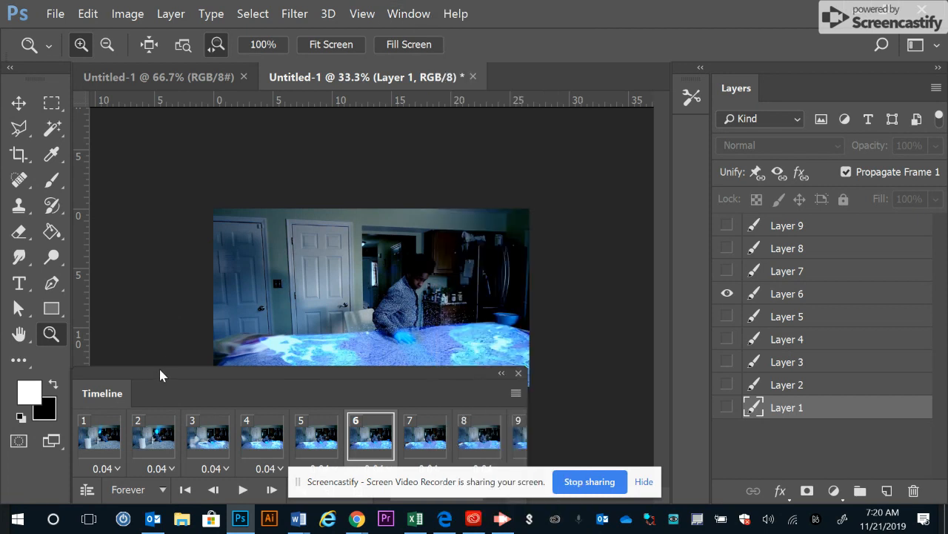
{"action": "mouse_move", "coordinate": [282, 429]}
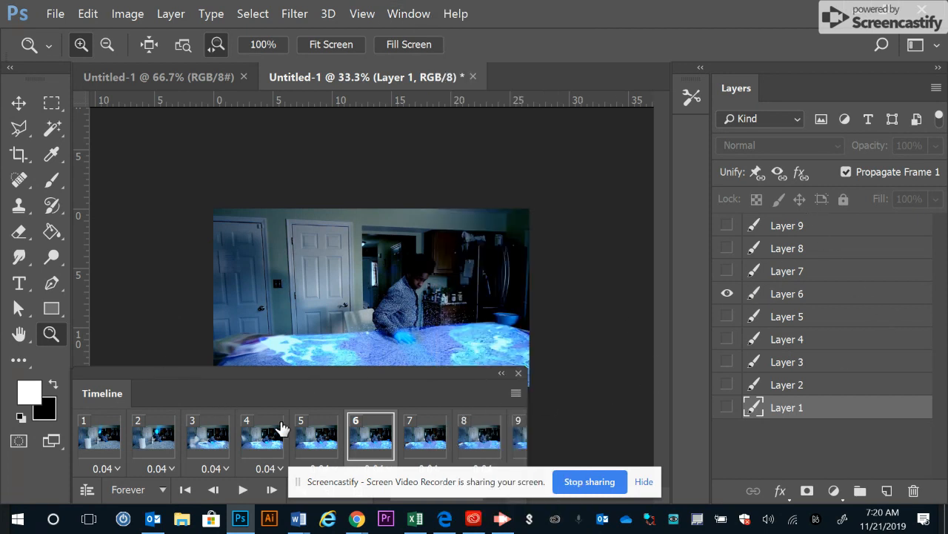
{"action": "mouse_move", "coordinate": [359, 428]}
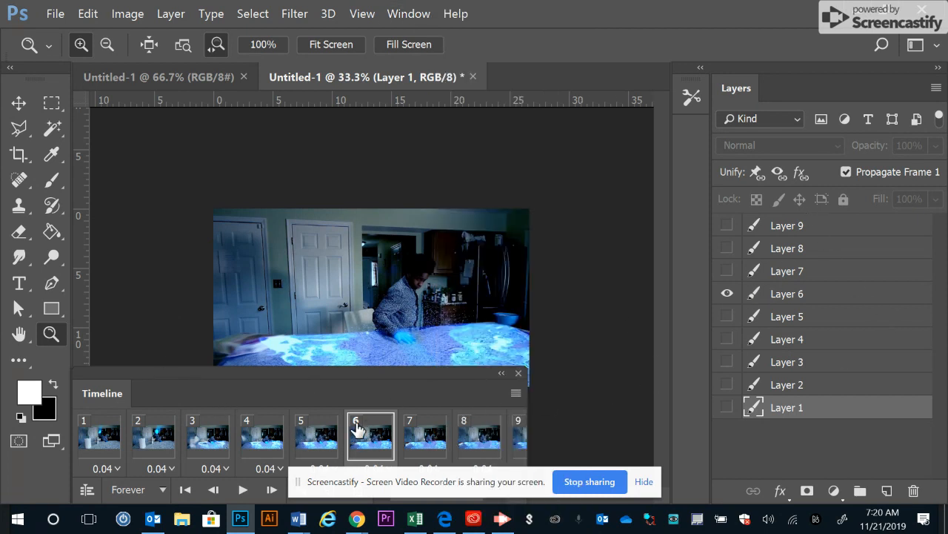
{"action": "mouse_move", "coordinate": [758, 320]}
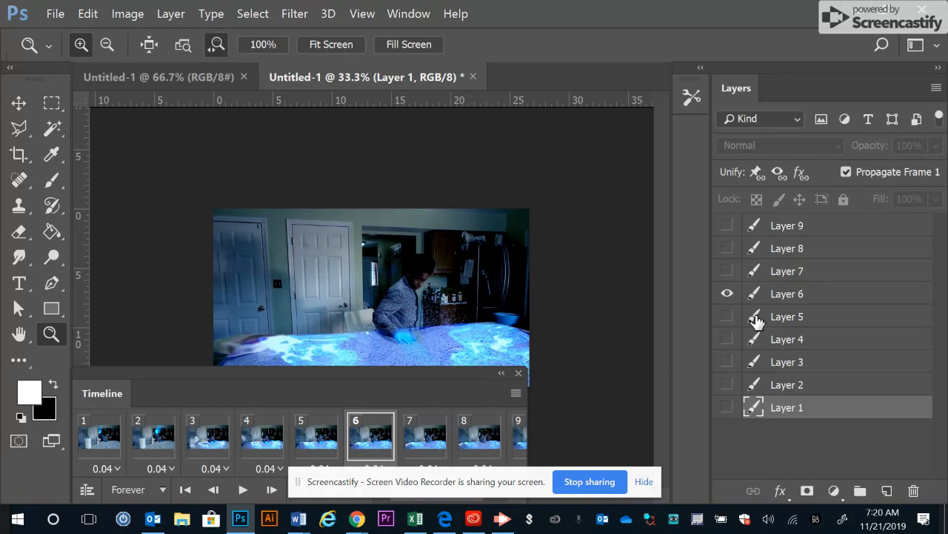
{"action": "left_click", "coordinate": [208, 436]}
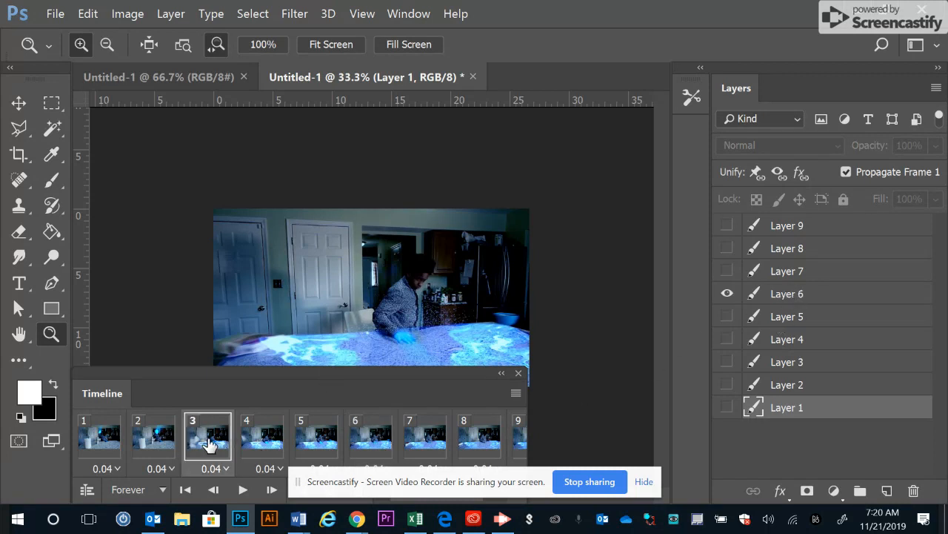
{"action": "left_click", "coordinate": [726, 362]}
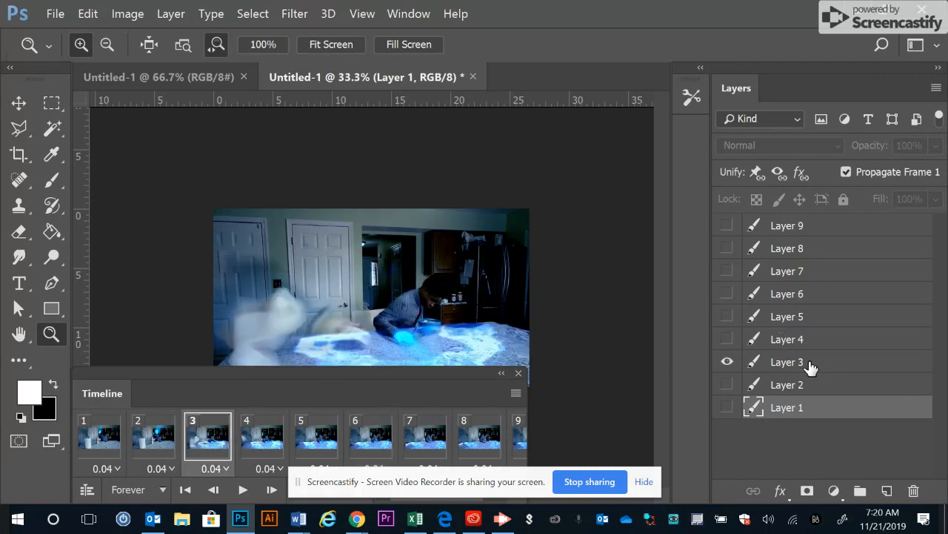
{"action": "left_click", "coordinate": [787, 361]}
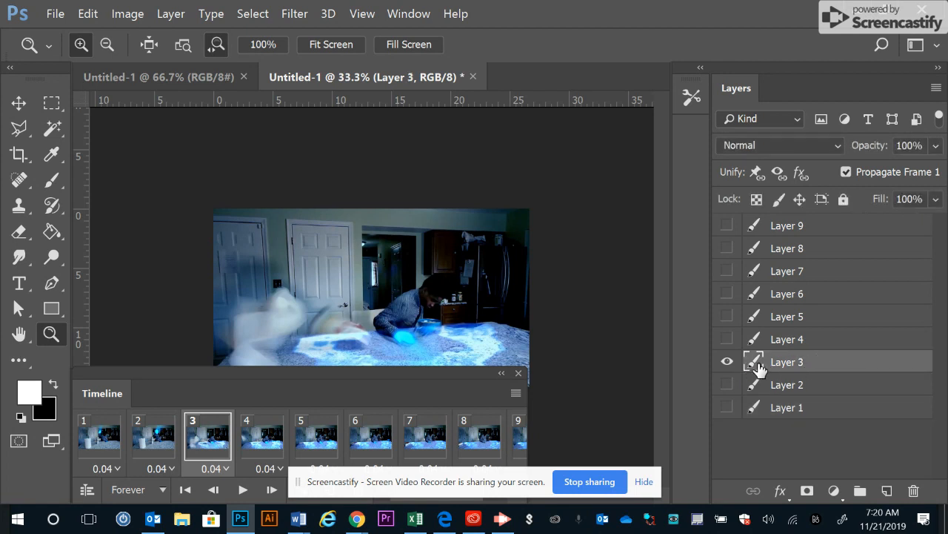
{"action": "left_click", "coordinate": [424, 435]}
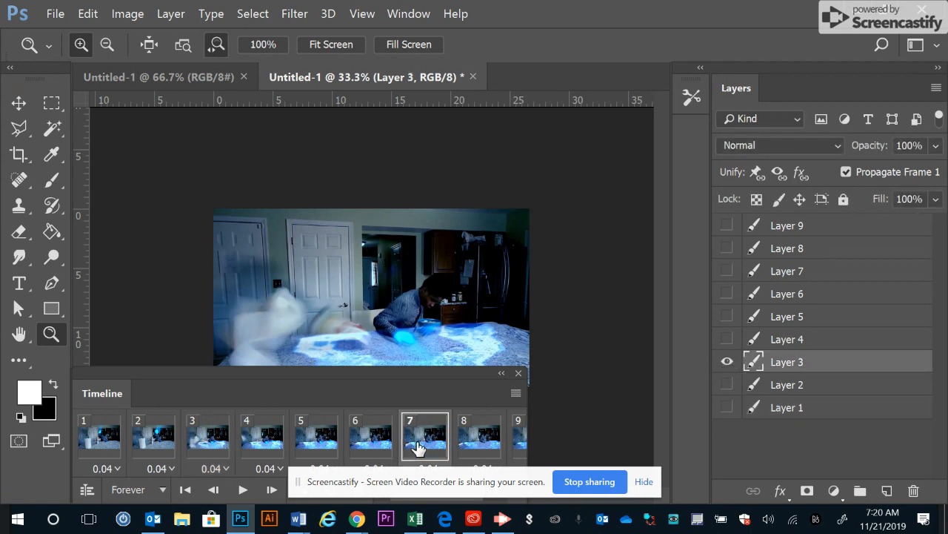
{"action": "left_click", "coordinate": [726, 270]}
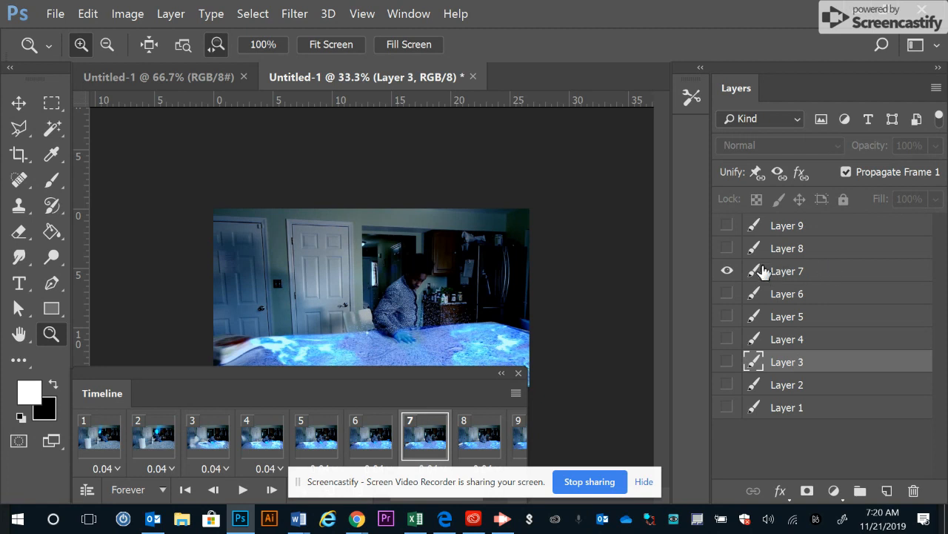
{"action": "mouse_move", "coordinate": [778, 303]}
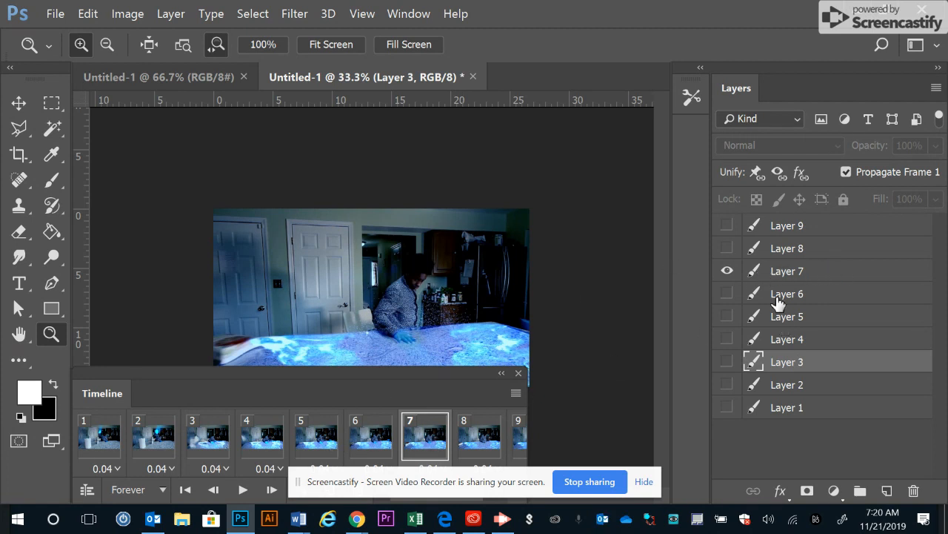
{"action": "mouse_move", "coordinate": [492, 444]}
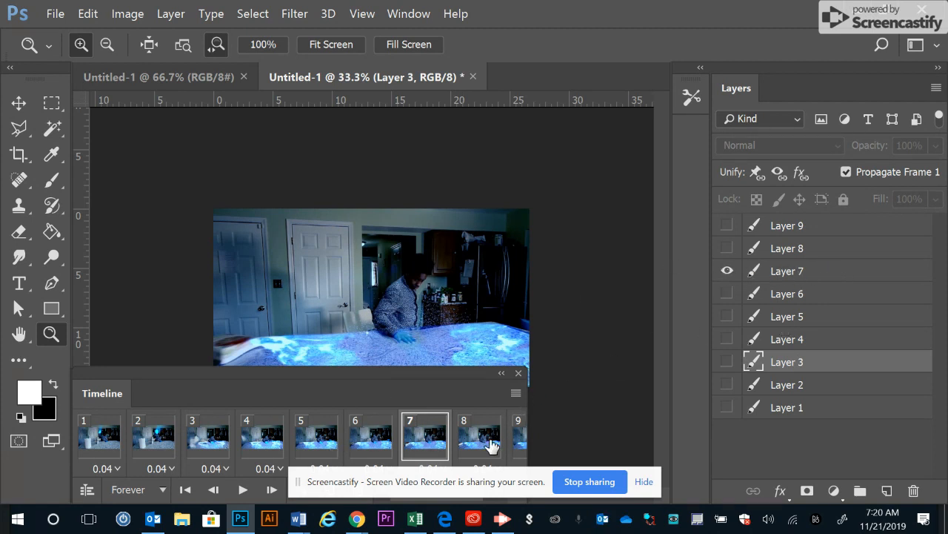
{"action": "left_click", "coordinate": [478, 435]}
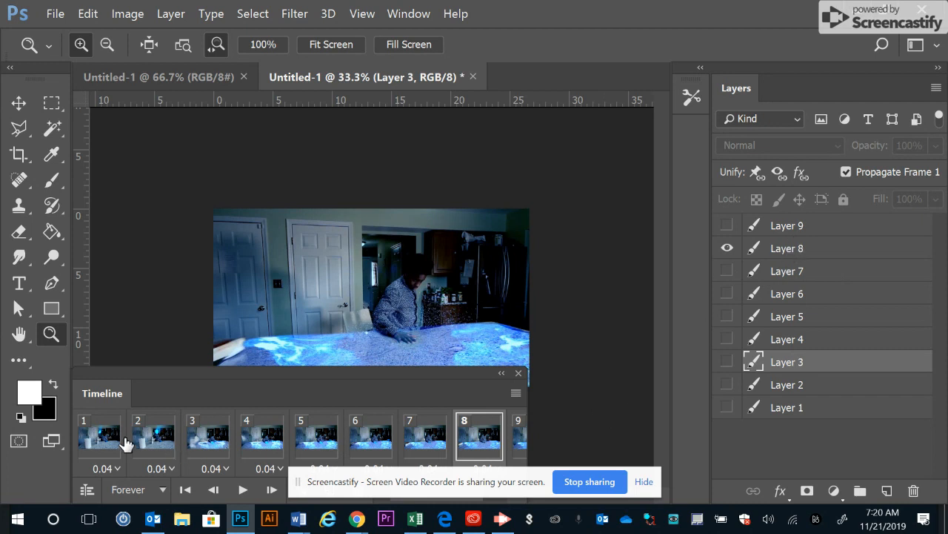
{"action": "left_click", "coordinate": [97, 436]}
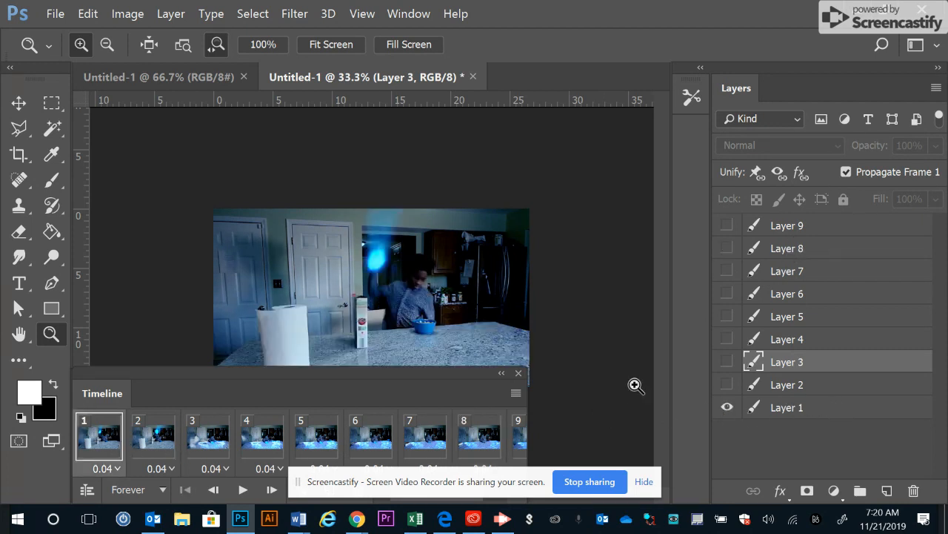
{"action": "mouse_move", "coordinate": [436, 385]}
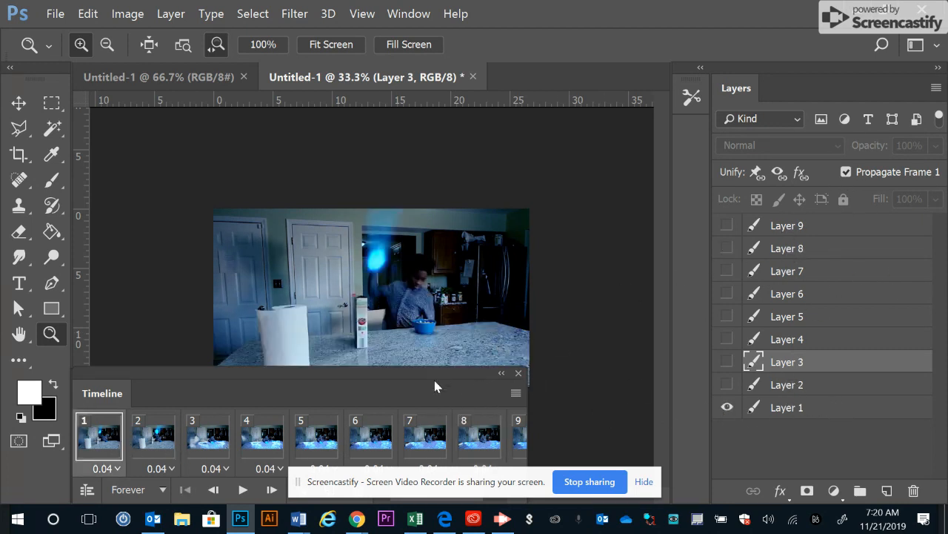
{"action": "left_click", "coordinate": [787, 225]}
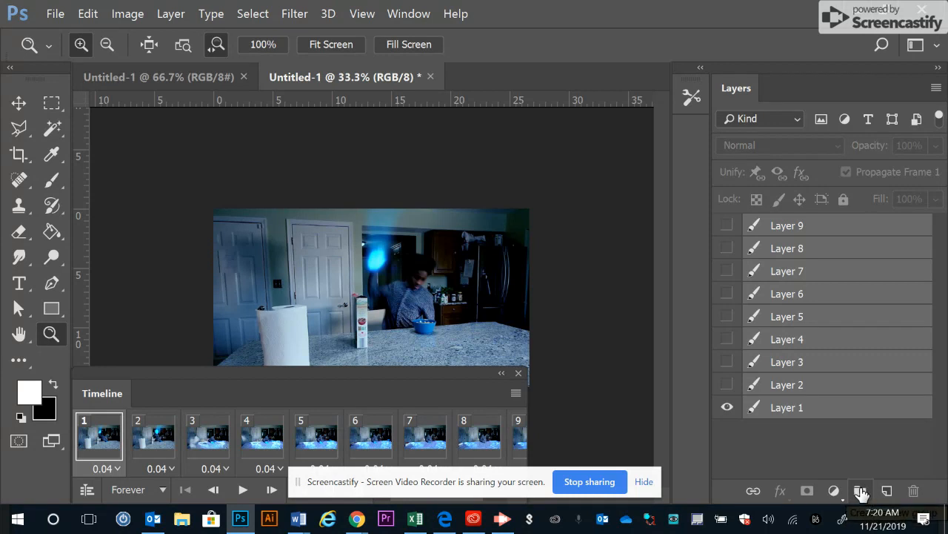
Group the nine video layers into Group 1 and preview frames 5, 8 and 9.
{"action": "left_click", "coordinate": [860, 491]}
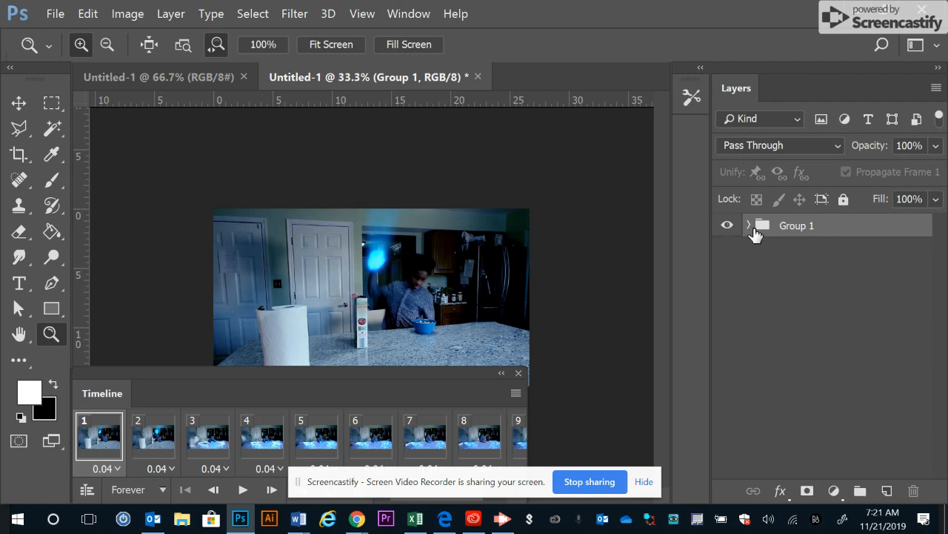
{"action": "mouse_move", "coordinate": [527, 414]}
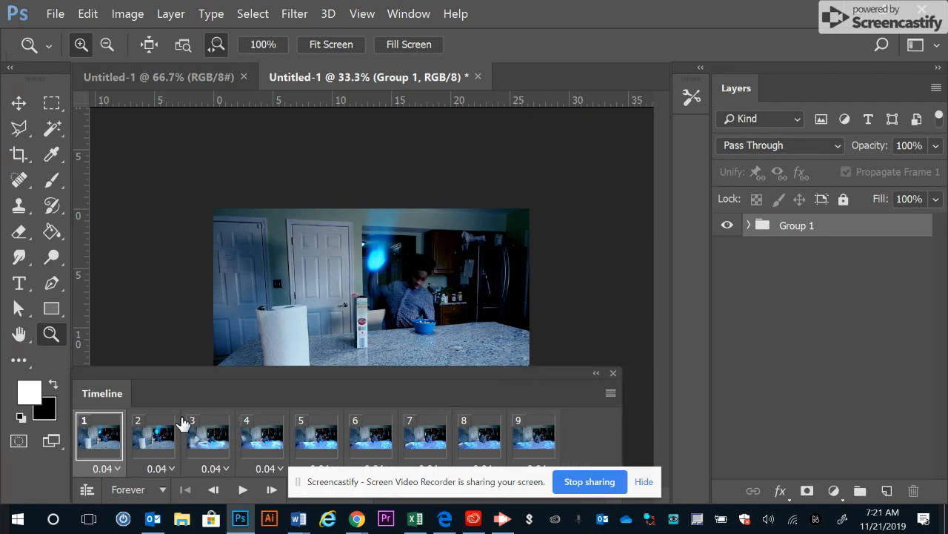
{"action": "left_click", "coordinate": [315, 435]}
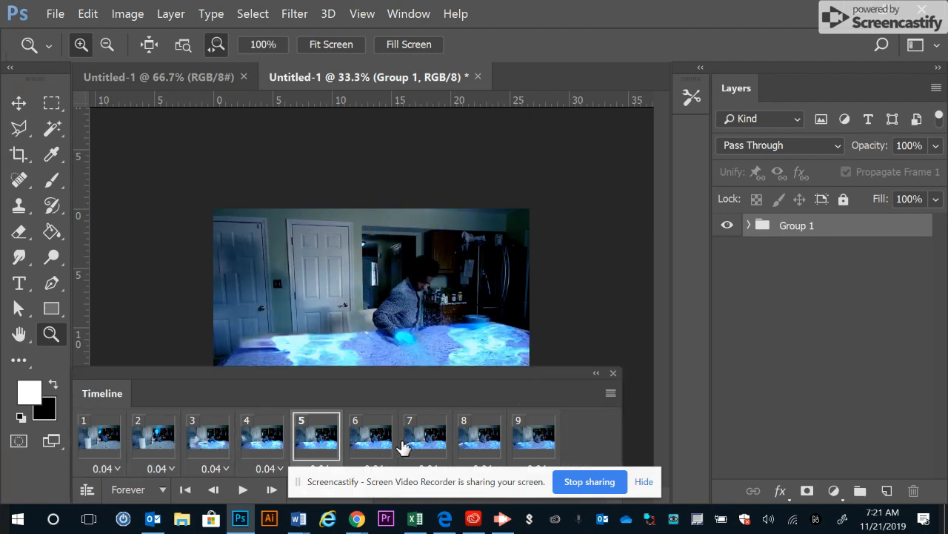
{"action": "left_click", "coordinate": [479, 436]}
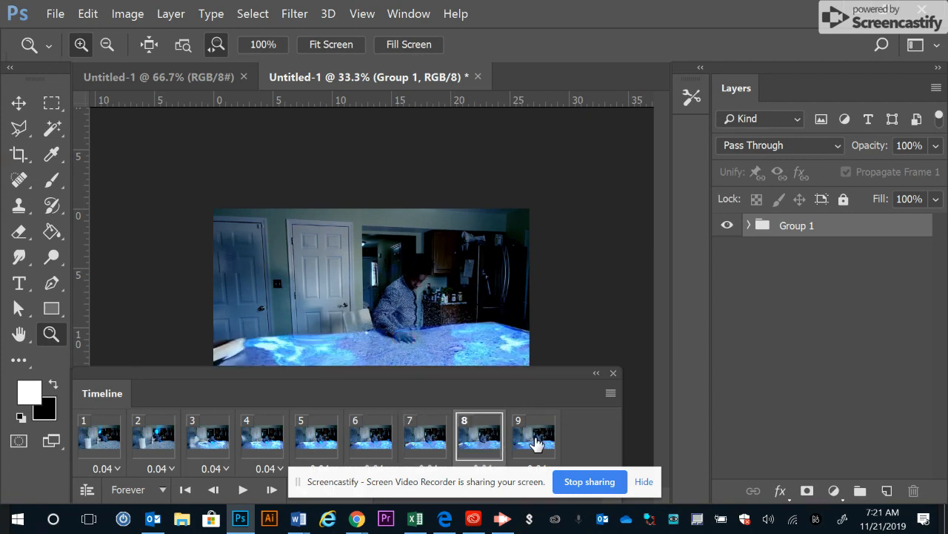
{"action": "left_click", "coordinate": [533, 436]}
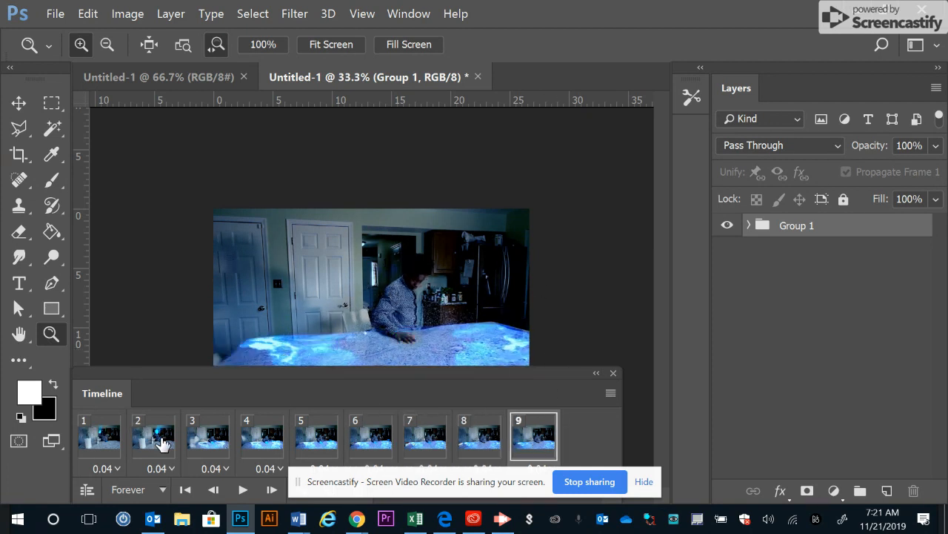
{"action": "mouse_move", "coordinate": [216, 441]}
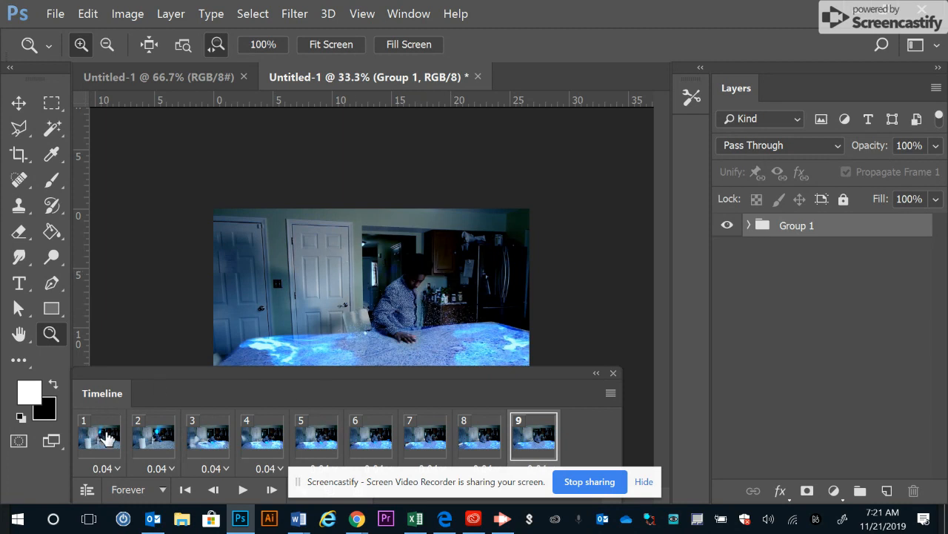
{"action": "mouse_move", "coordinate": [862, 353]}
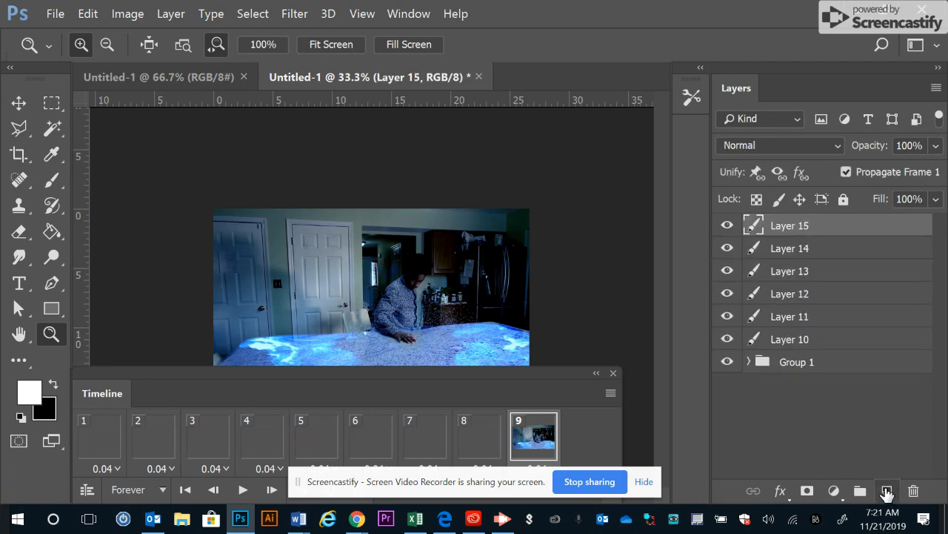
Add blank layers up to Layer 18 above Group 1 and return to frame 1.
{"action": "left_click", "coordinate": [886, 490]}
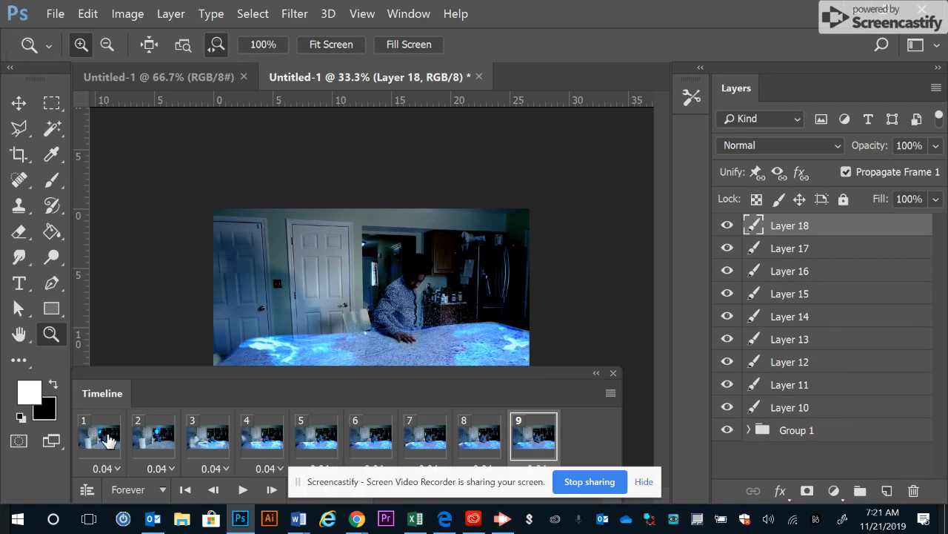
{"action": "left_click", "coordinate": [99, 436]}
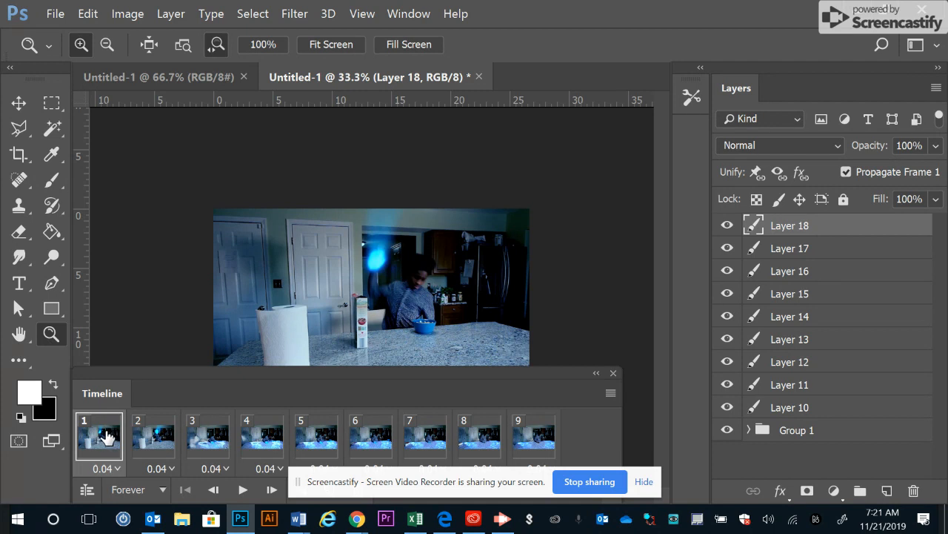
{"action": "mouse_move", "coordinate": [738, 392]}
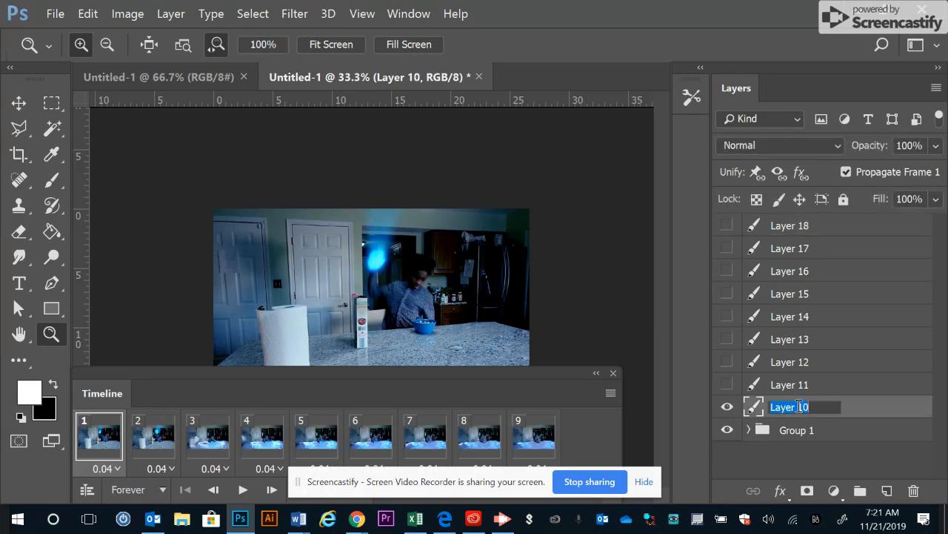
Rename Layer 10 to Roto 1 and expand Group 1 to show its video layers.
{"action": "type", "text": "Roto 1"}
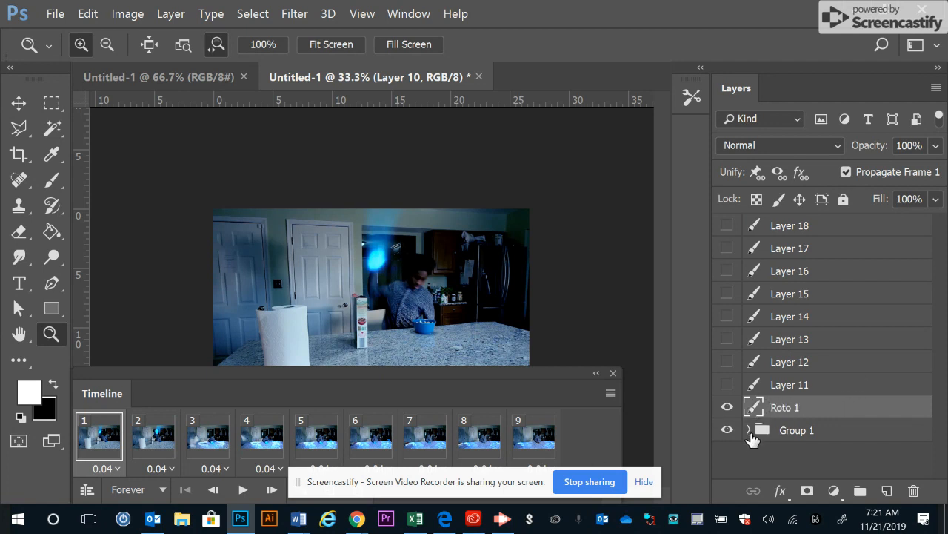
{"action": "left_click", "coordinate": [749, 430]}
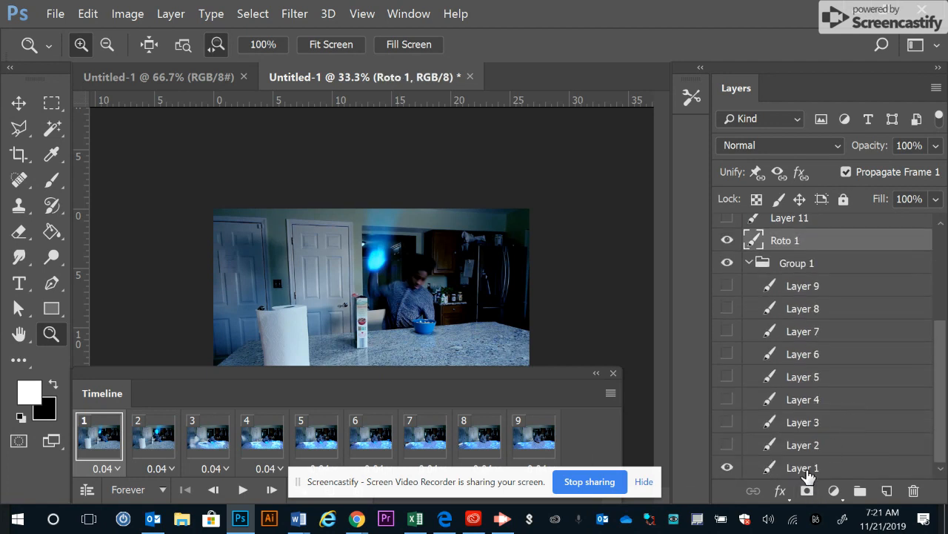
{"action": "scroll", "scroll_direction": "up", "scroll_amount": 3}
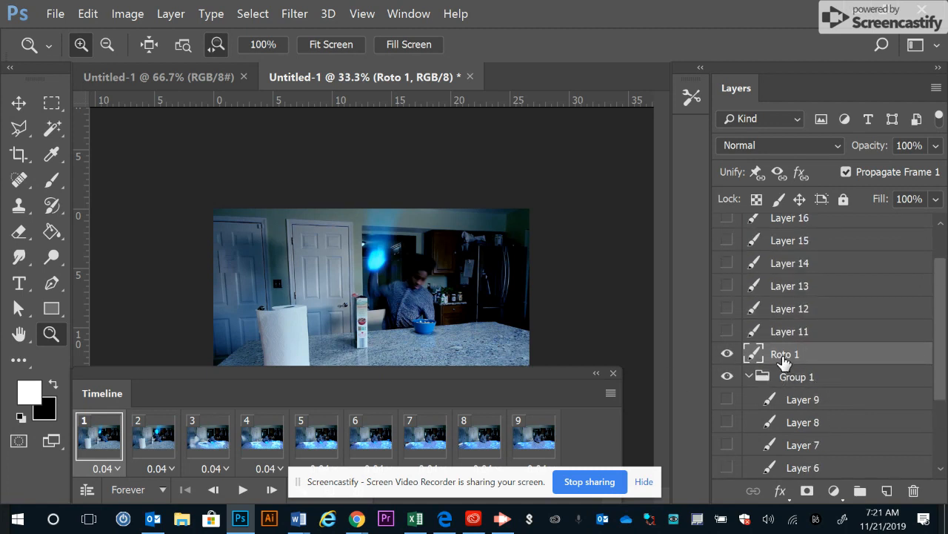
{"action": "mouse_move", "coordinate": [863, 355]}
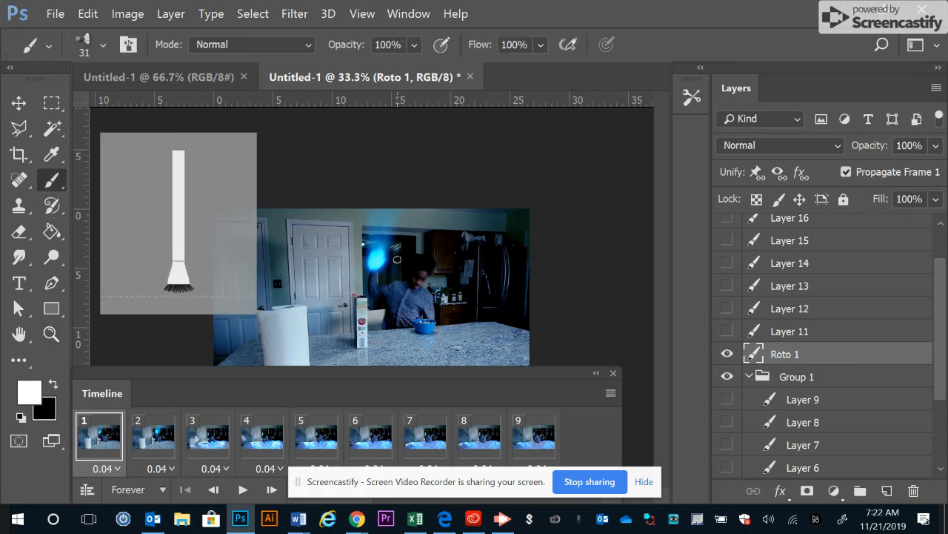
{"action": "mouse_move", "coordinate": [506, 211]}
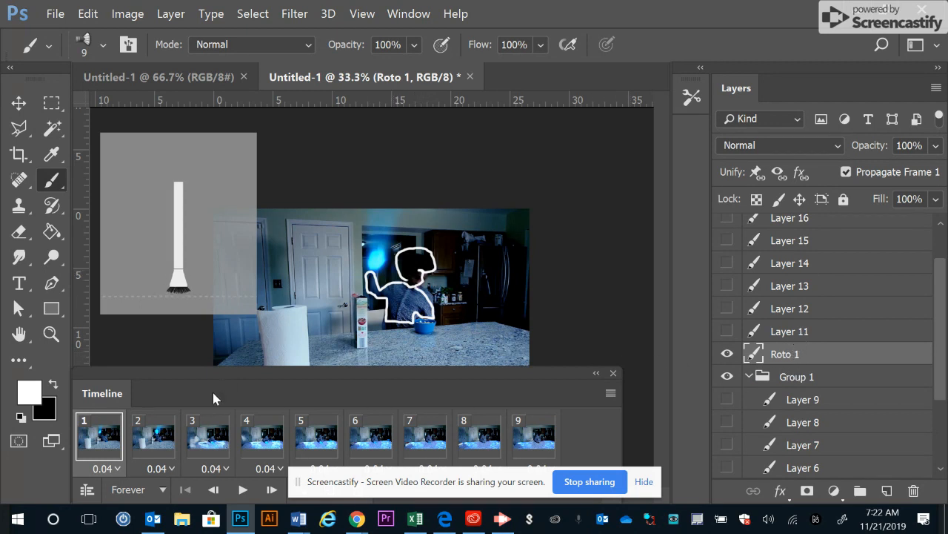
Finish the white outline on Roto 1 and move the animation to frame 2.
{"action": "left_click", "coordinate": [152, 436]}
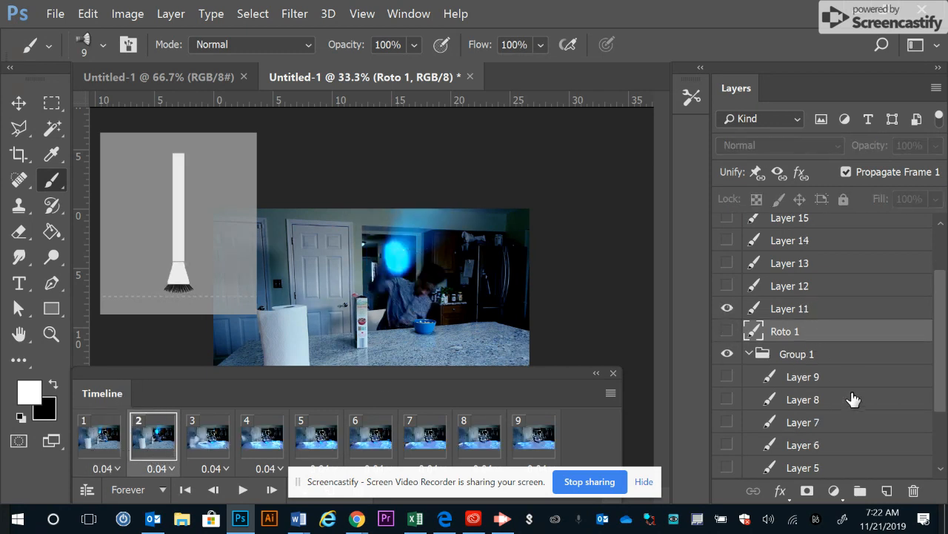
Rename Layer 11 to Roto 2 and begin tracing the person's outline on frame 2.
{"action": "scroll", "scroll_direction": "down", "scroll_amount": 3}
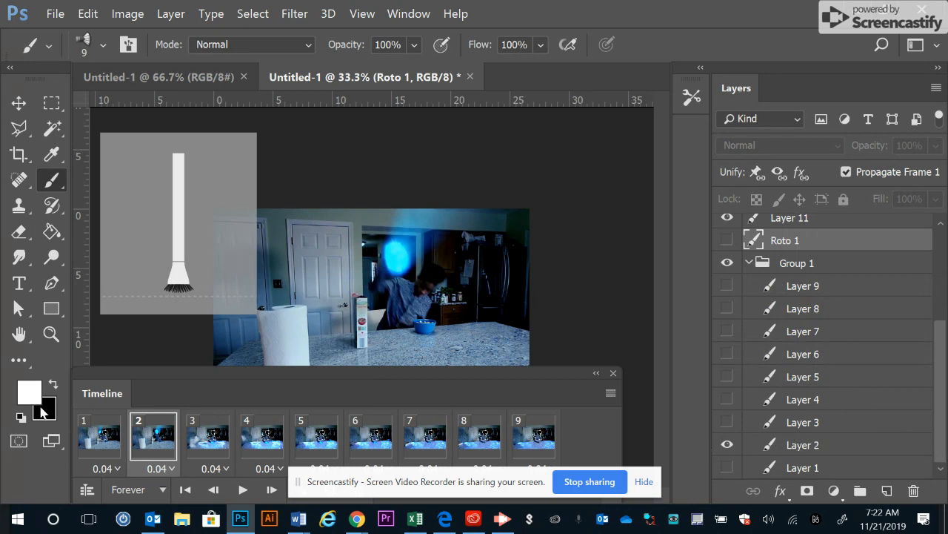
{"action": "mouse_move", "coordinate": [682, 439]}
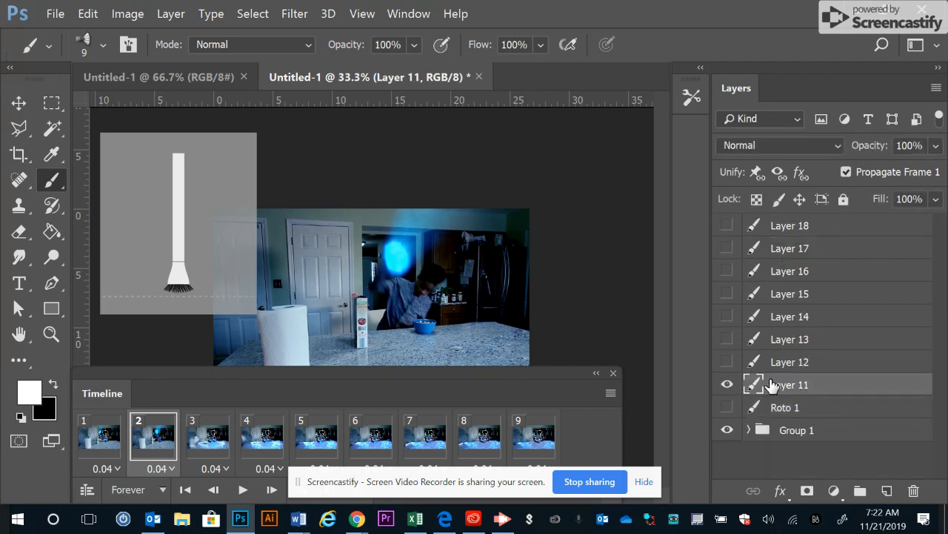
{"action": "double_click", "coordinate": [788, 384]}
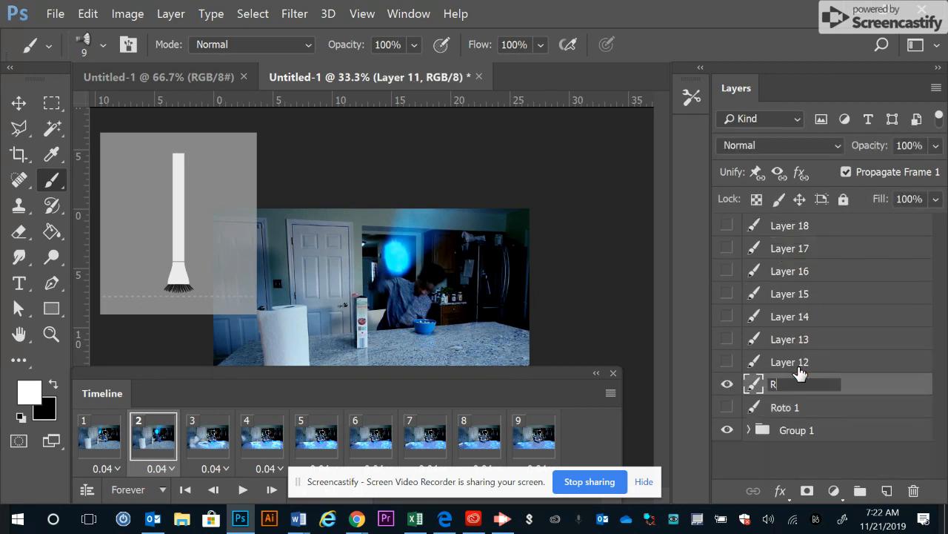
{"action": "type", "text": "Roto 2"}
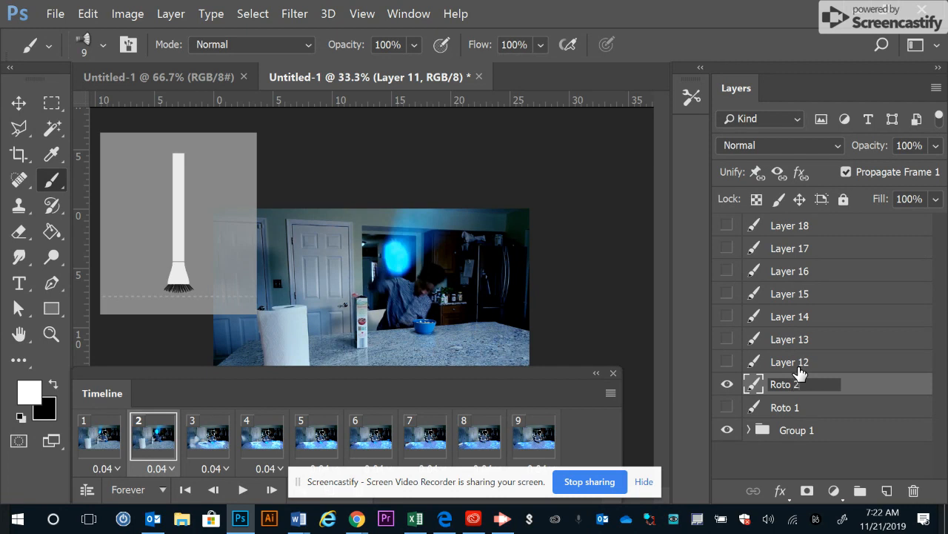
{"action": "left_click", "coordinate": [800, 384]}
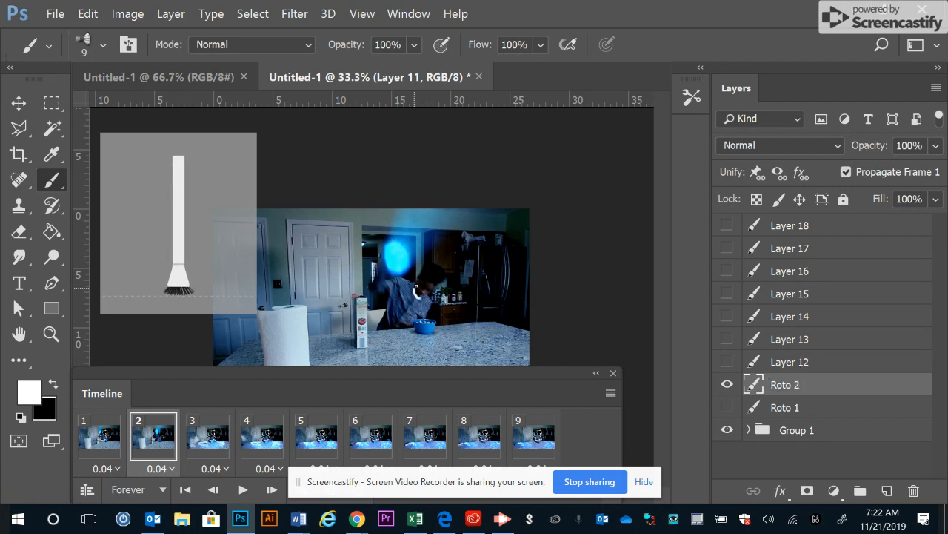
{"action": "left_click_drag", "start_coordinate": [415, 297], "coordinate": [433, 267]}
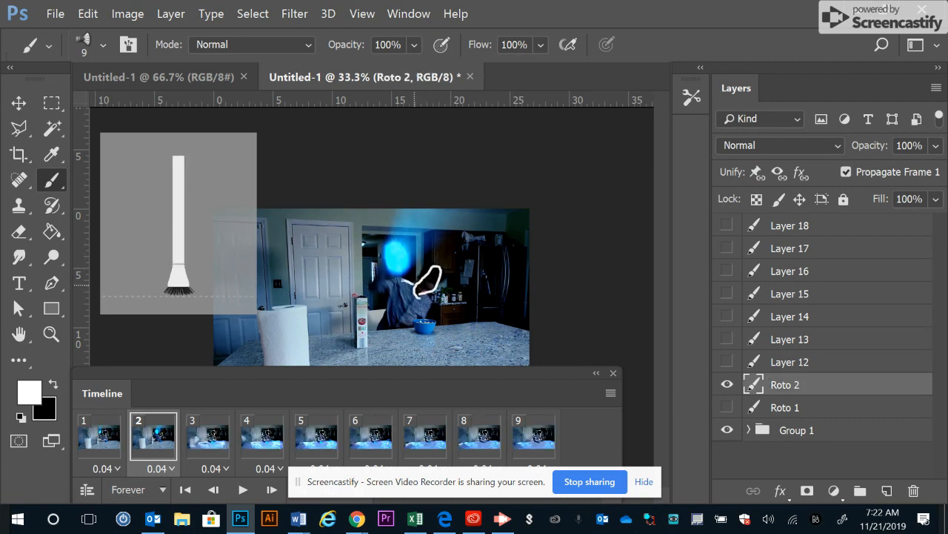